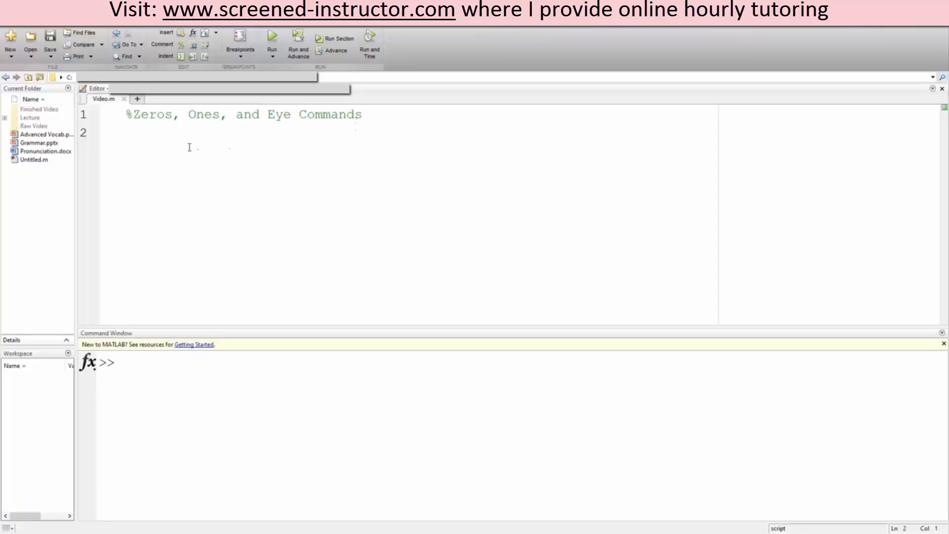
# - Write A=zeros(4,5) on line 2 of Video.m below the comment heading
pyautogui.click(212, 88)
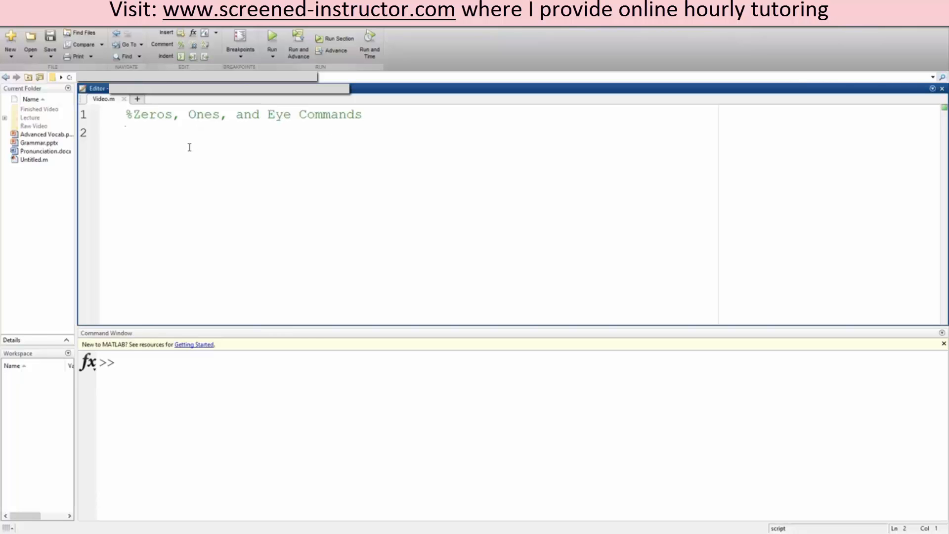
pyautogui.write('A=')
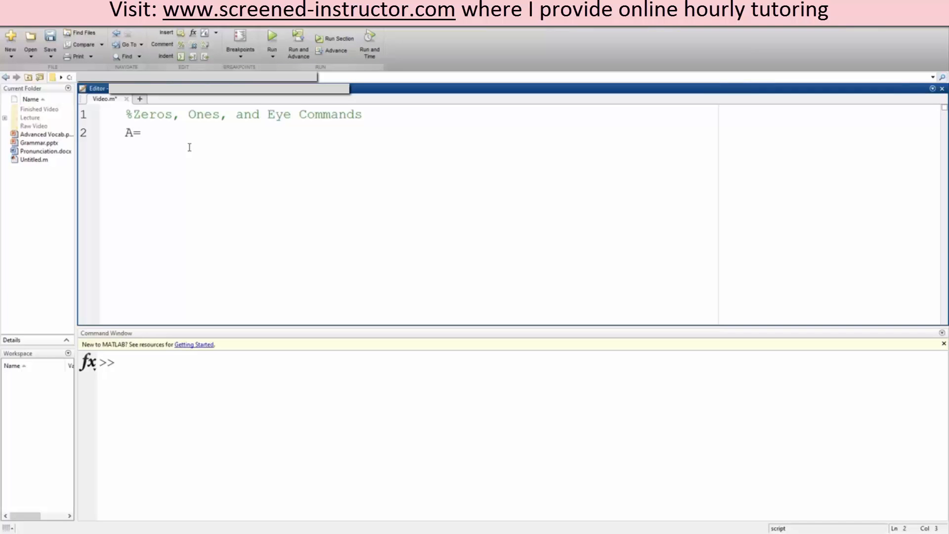
pyautogui.write('zeros')
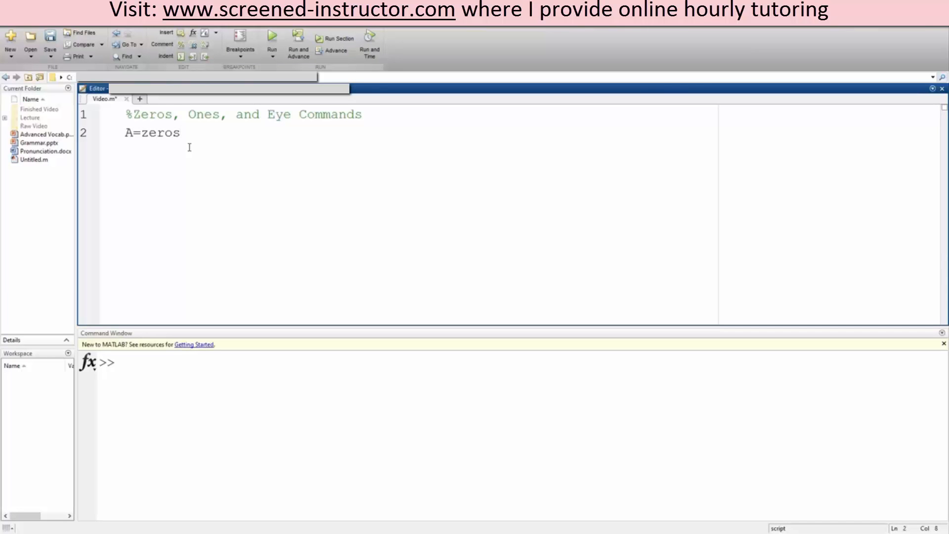
pyautogui.write('(')
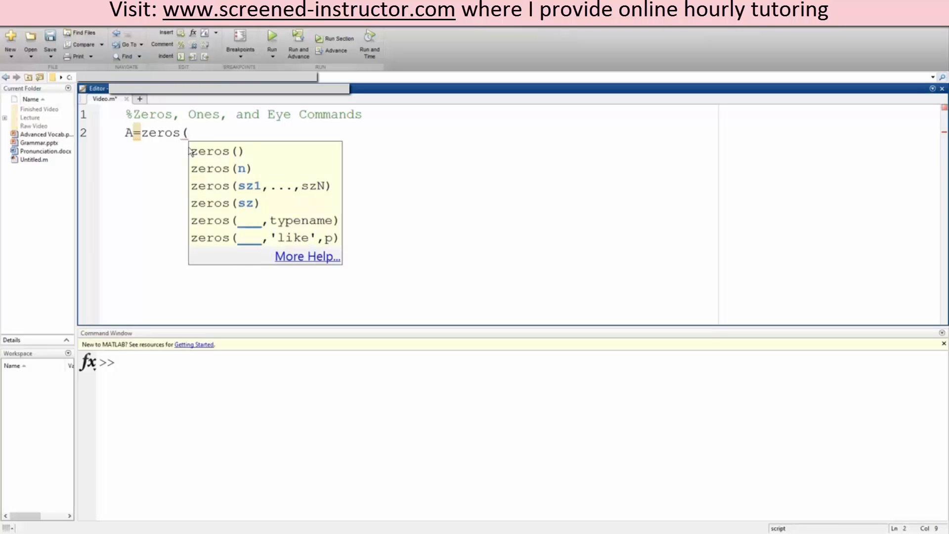
pyautogui.write('4,5')
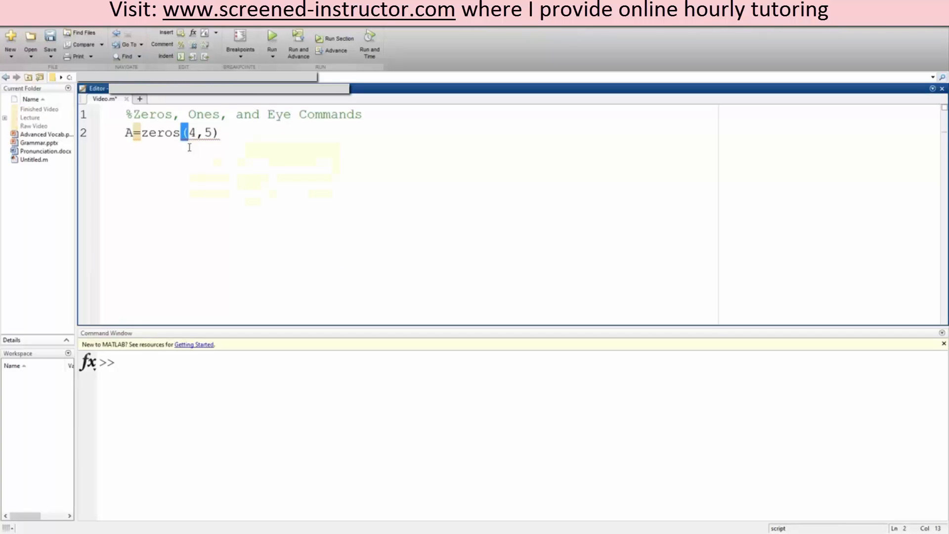
# - Run Video.m to show the 4-by-5 zero matrix, then clc;clear the session
pyautogui.click(271, 35)
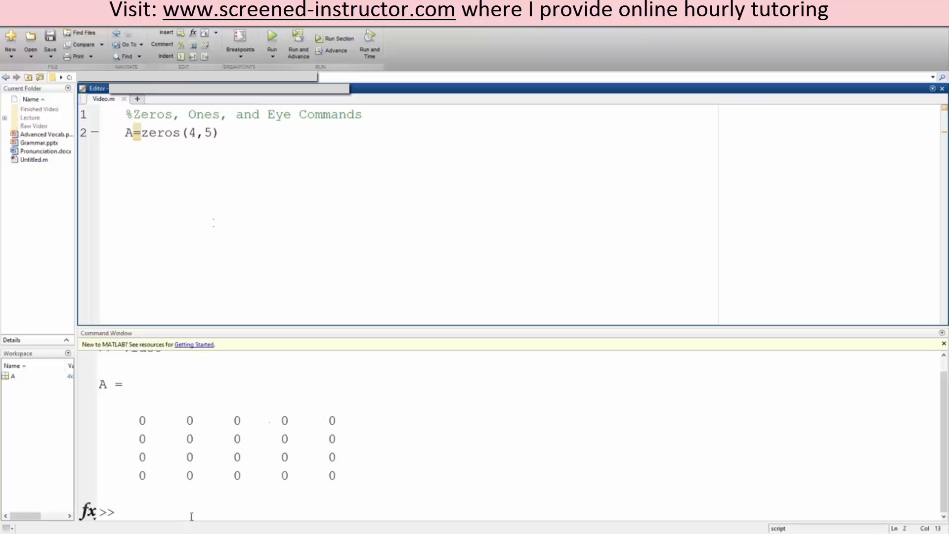
pyautogui.write('clc;c')
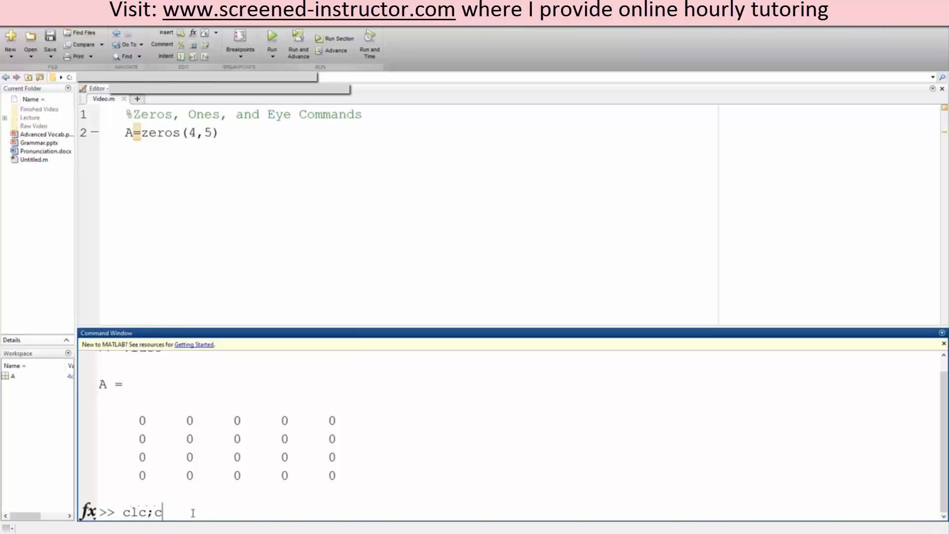
pyautogui.write('lear')
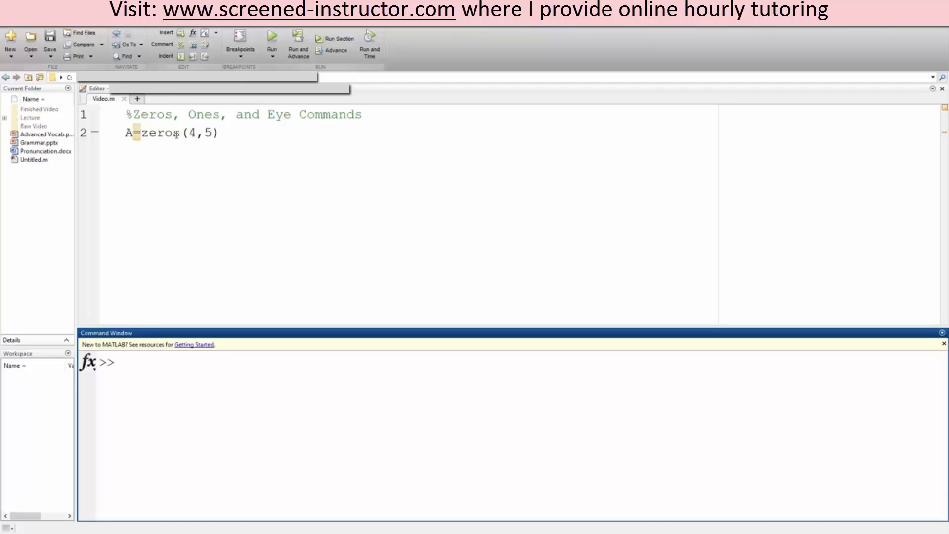
# - Swap zeros for ones(4,5), run to show the ones matrix, then erase the call
pyautogui.doubleClick(159, 134)
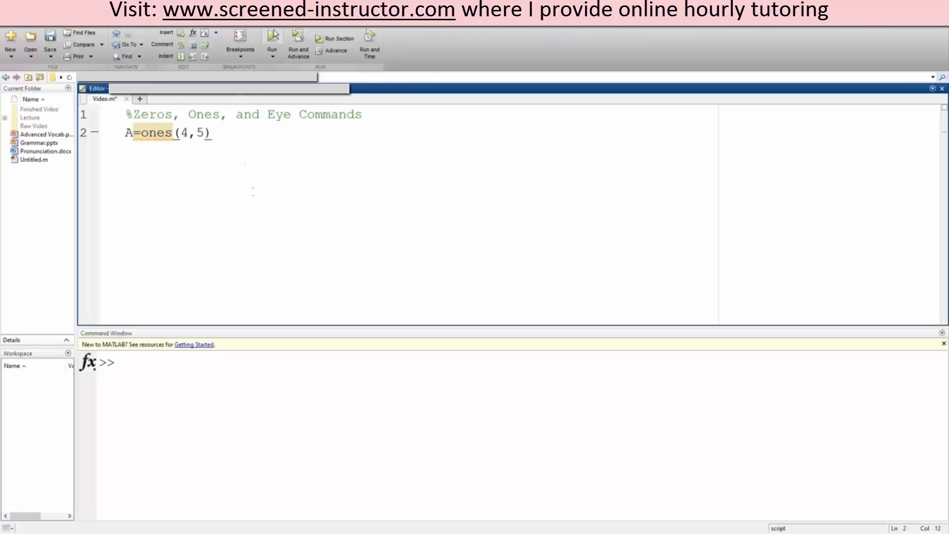
pyautogui.click(272, 37)
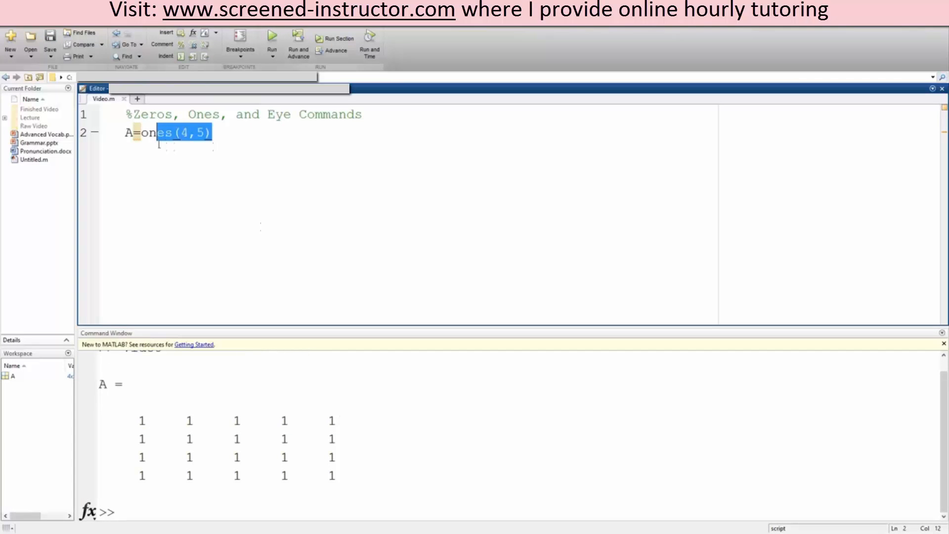
pyautogui.press('Delete')
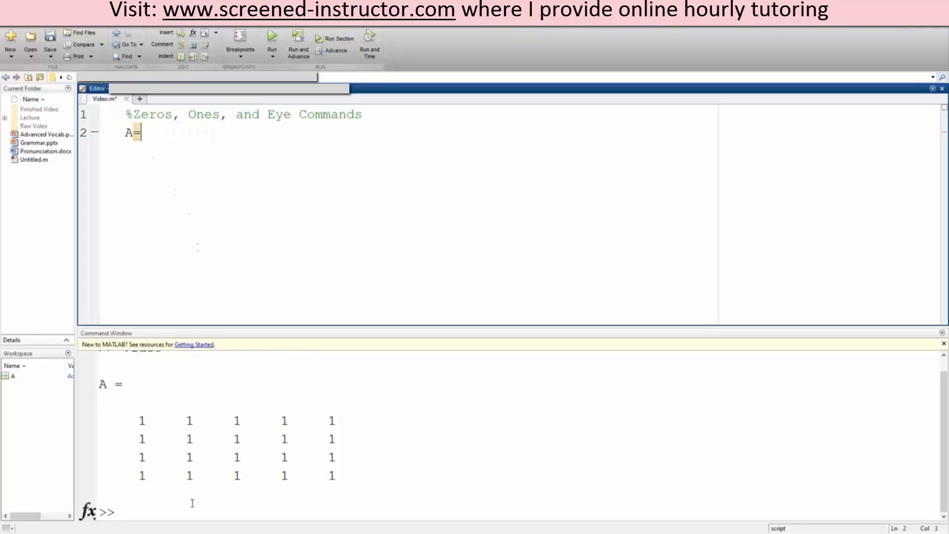
# - Clear the session, set A=eye(4) in the script and run to show the 4x4 identity matrix
pyautogui.write('clc;cle')
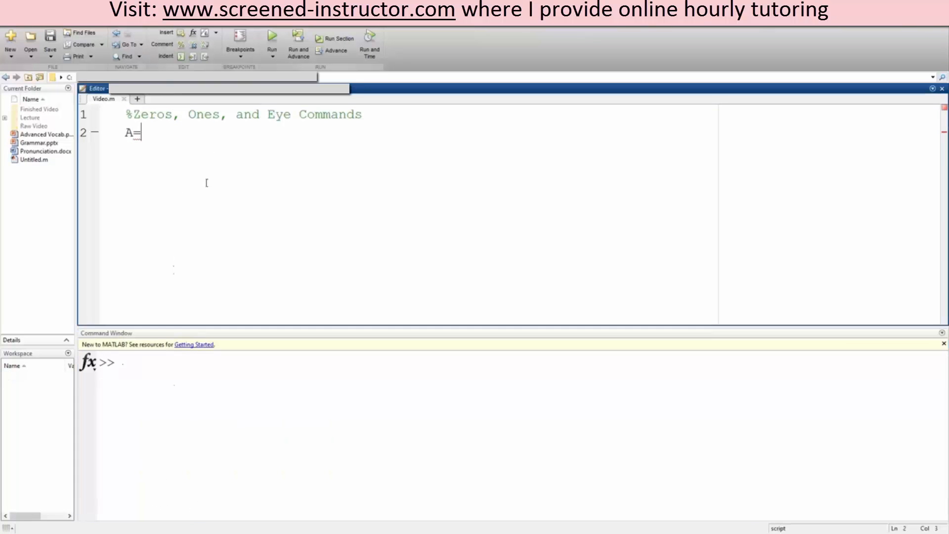
pyautogui.write('eye (')
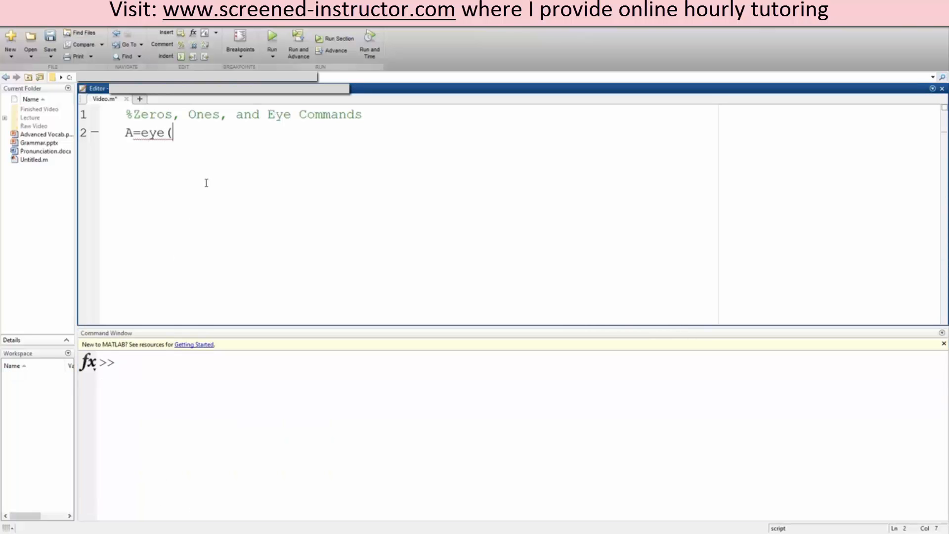
pyautogui.write('5)')
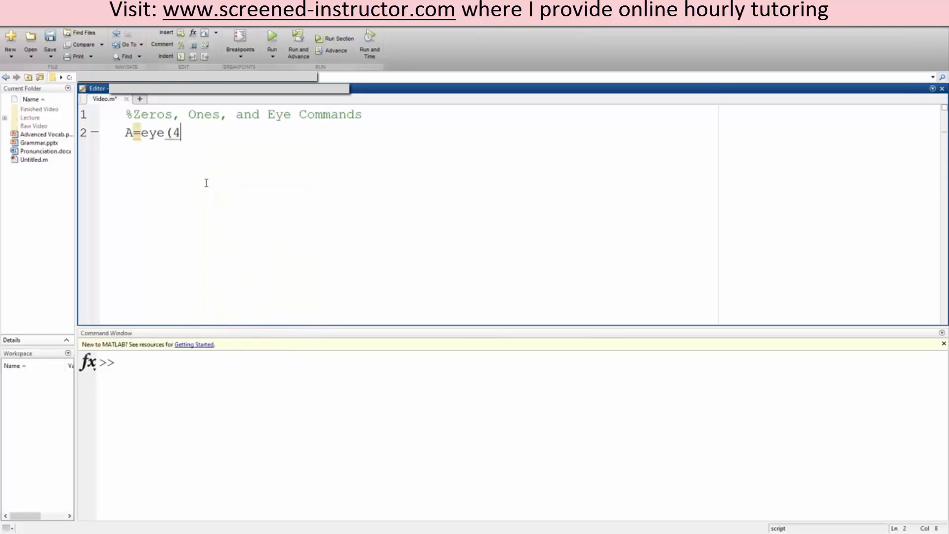
pyautogui.write(')')
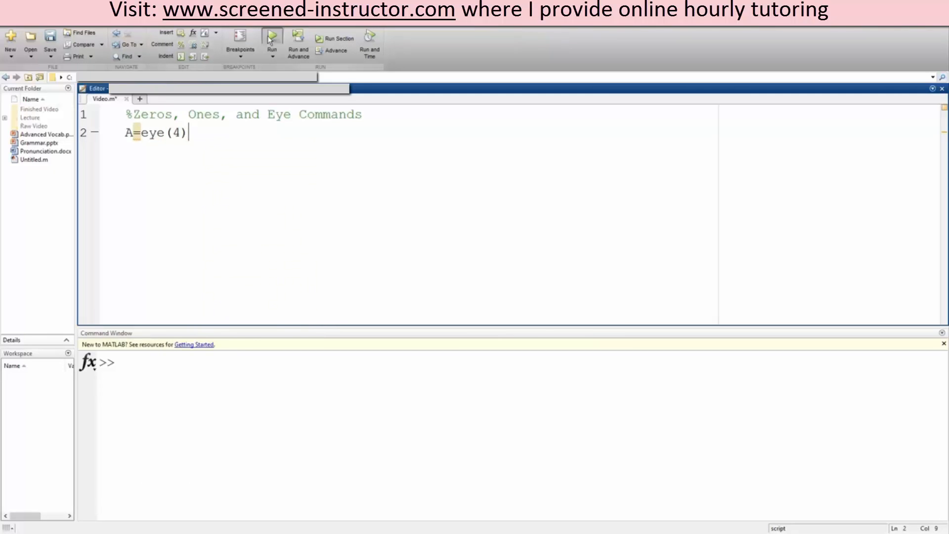
pyautogui.click(272, 37)
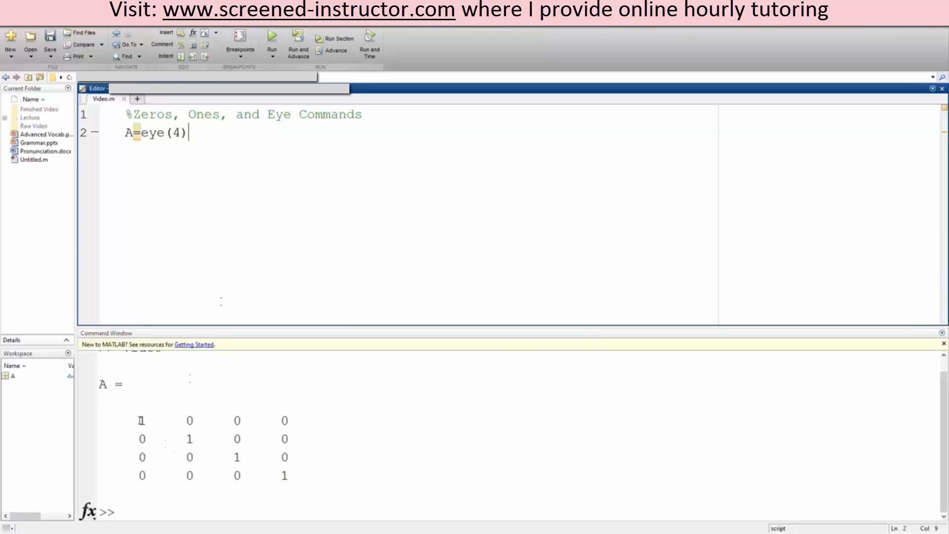